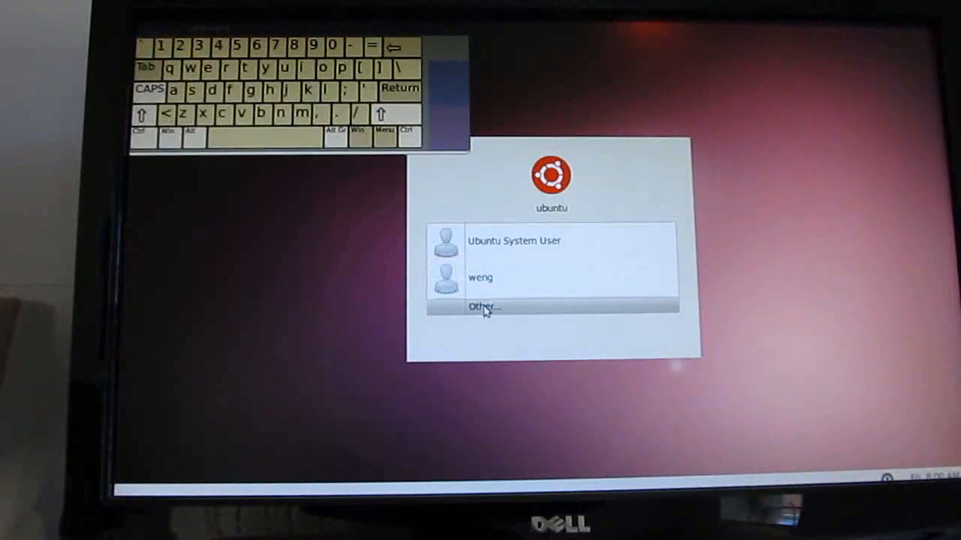
Step: Choose 'Other...' on the login screen to sign in with an unlisted account
{"action": "left_click", "coordinate": [484, 306]}
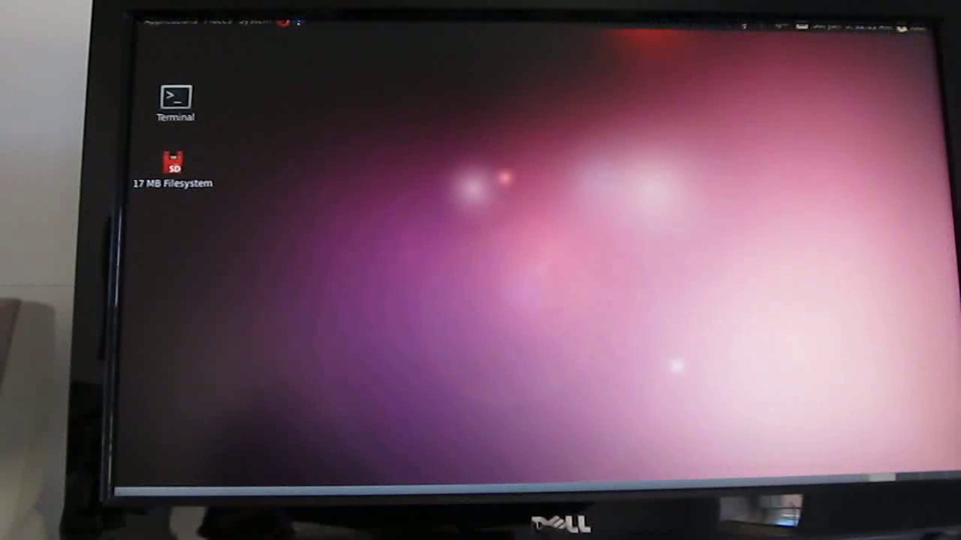
Step: Launch Firefox showing the Ubuntu Start Page with its Google search box
{"action": "left_click", "coordinate": [917, 24]}
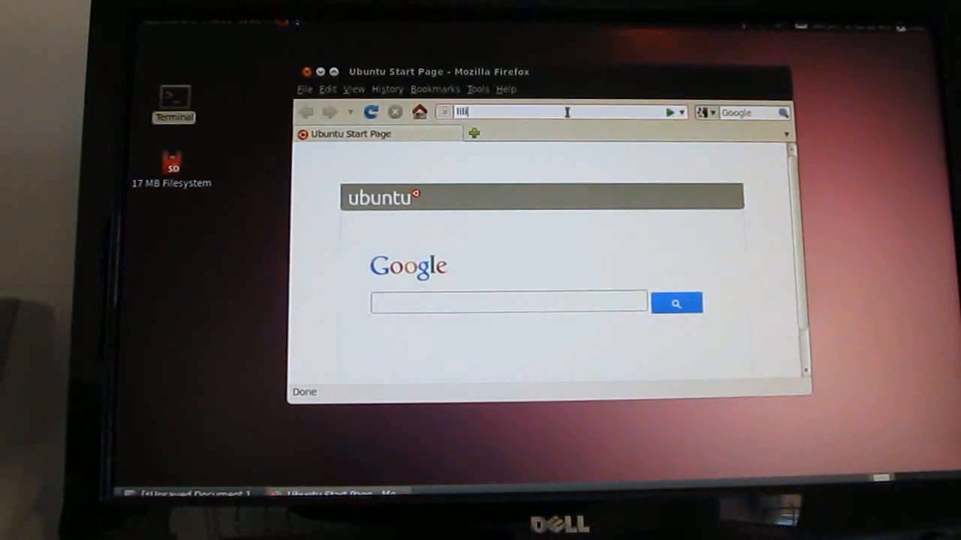
Step: Load liliputing.com and scroll down through its latest articles
{"action": "type", "text": "liliputing.com/"}
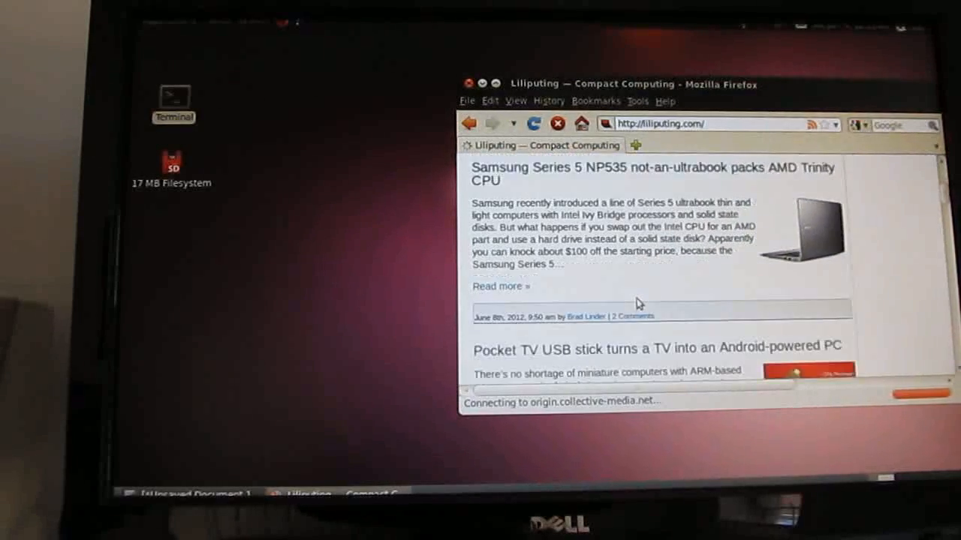
{"action": "scroll", "scroll_direction": "down", "scroll_amount": 3}
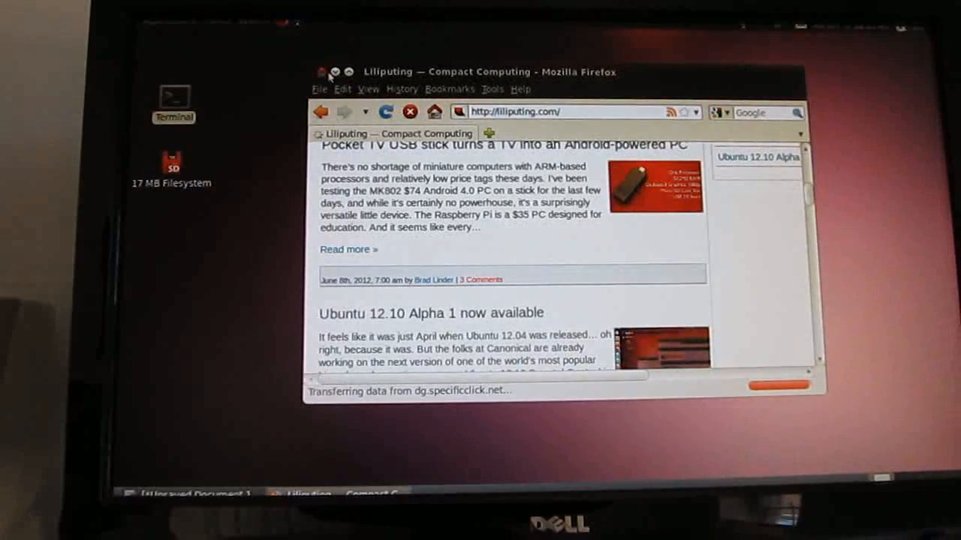
Step: Launch OpenOffice.org Spreadsheet from Applications > Office
{"action": "left_click", "coordinate": [164, 24]}
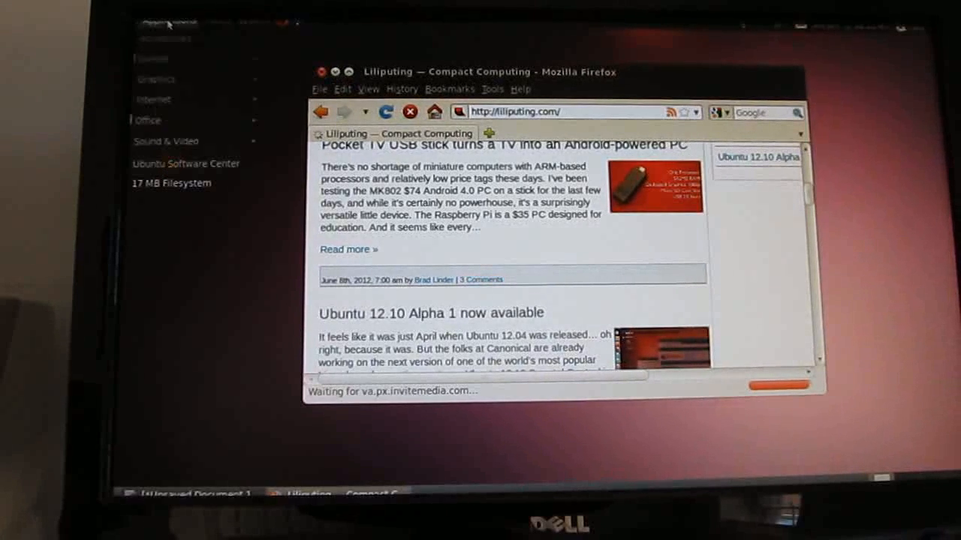
{"action": "left_click", "coordinate": [153, 99]}
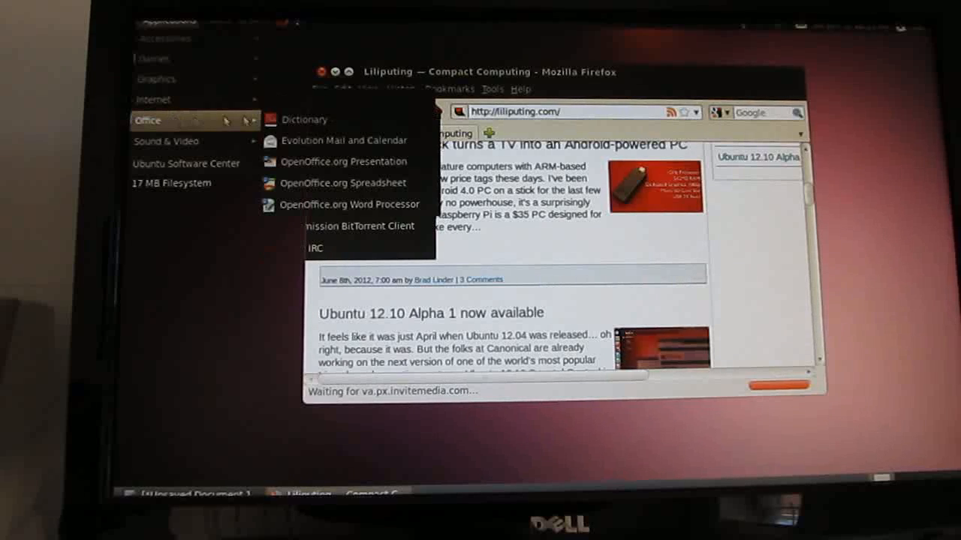
{"action": "mouse_move", "coordinate": [345, 183]}
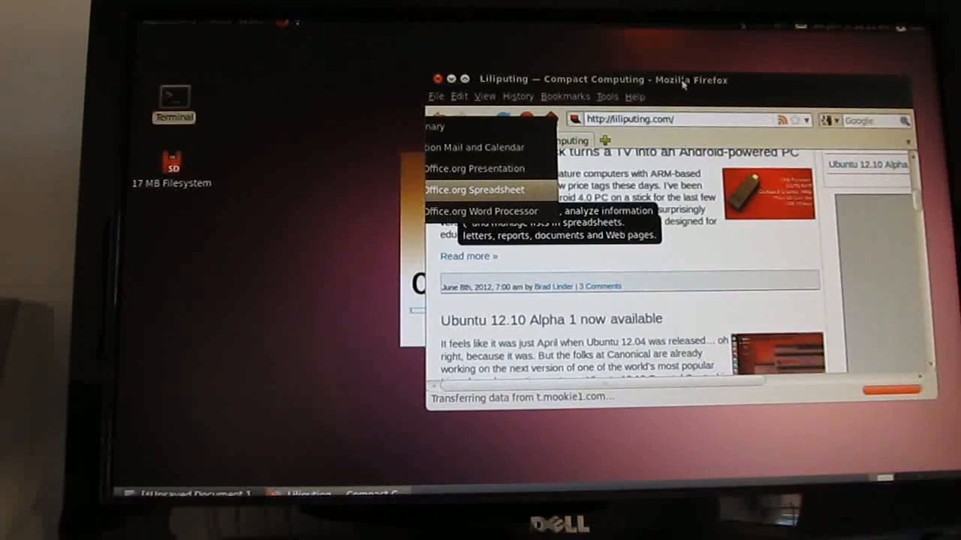
{"action": "left_click", "coordinate": [475, 189]}
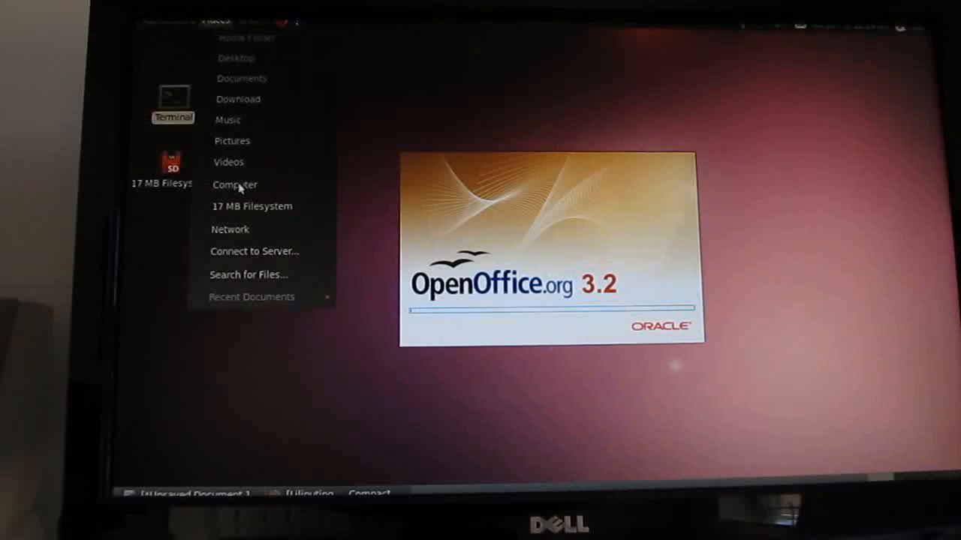
{"action": "mouse_move", "coordinate": [406, 71]}
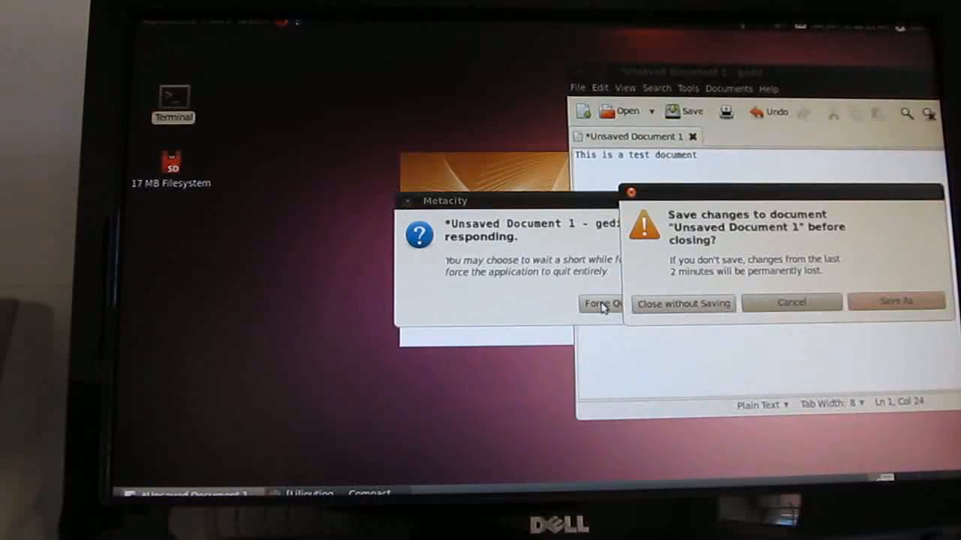
{"action": "mouse_move", "coordinate": [586, 201]}
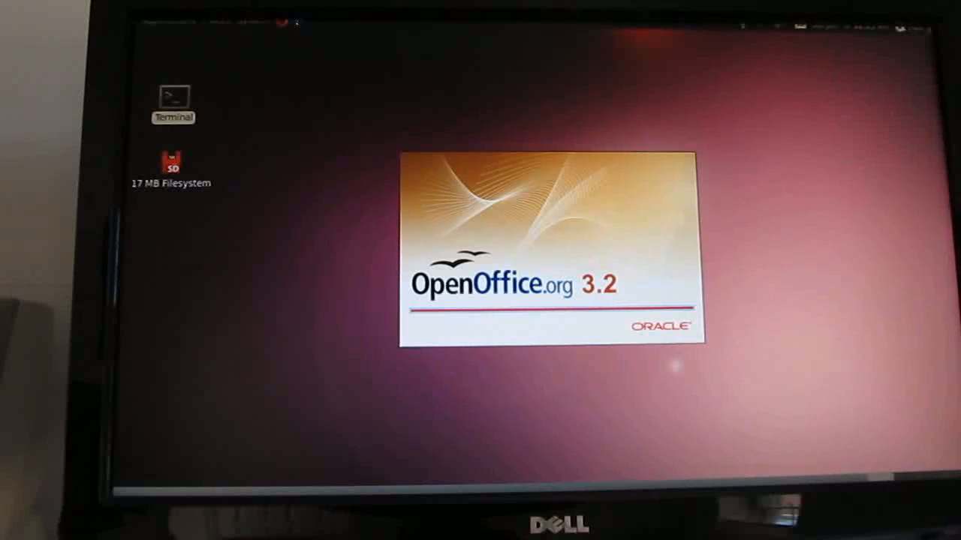
Step: Wait while OpenOffice.org finishes loading the blank Untitled 1 spreadsheet
{"action": "left_click", "coordinate": [878, 27]}
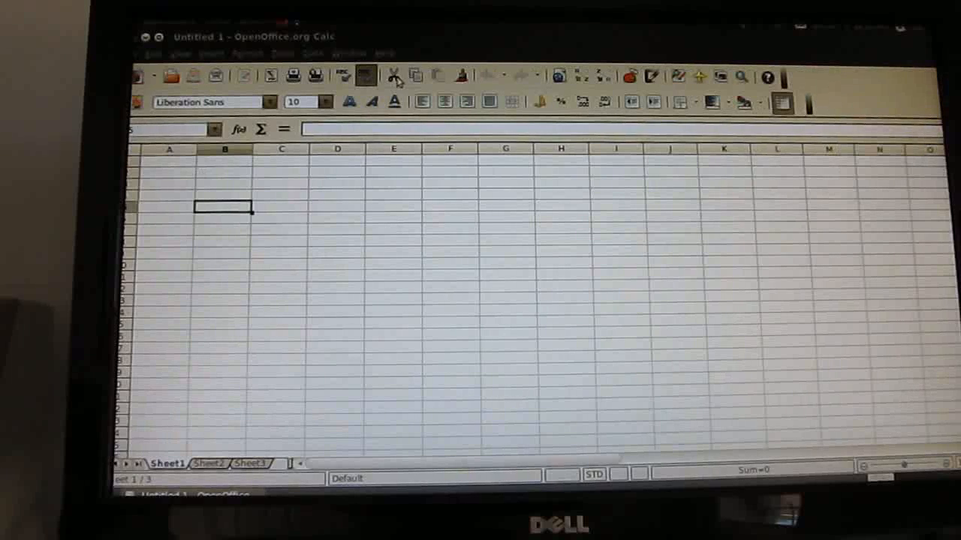
Step: Enter the numbers 56, 123 and 1634 down column C
{"action": "left_click", "coordinate": [281, 221]}
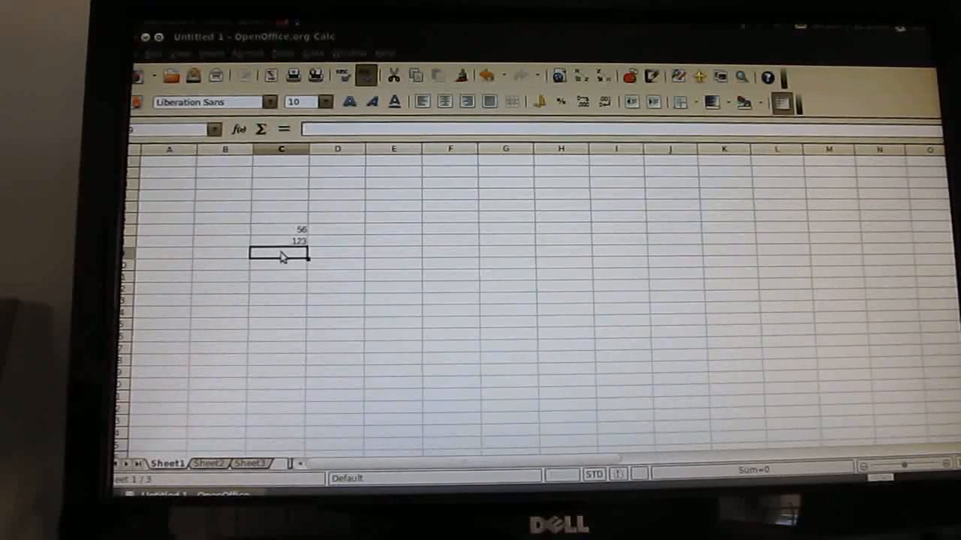
{"action": "type", "text": "1634"}
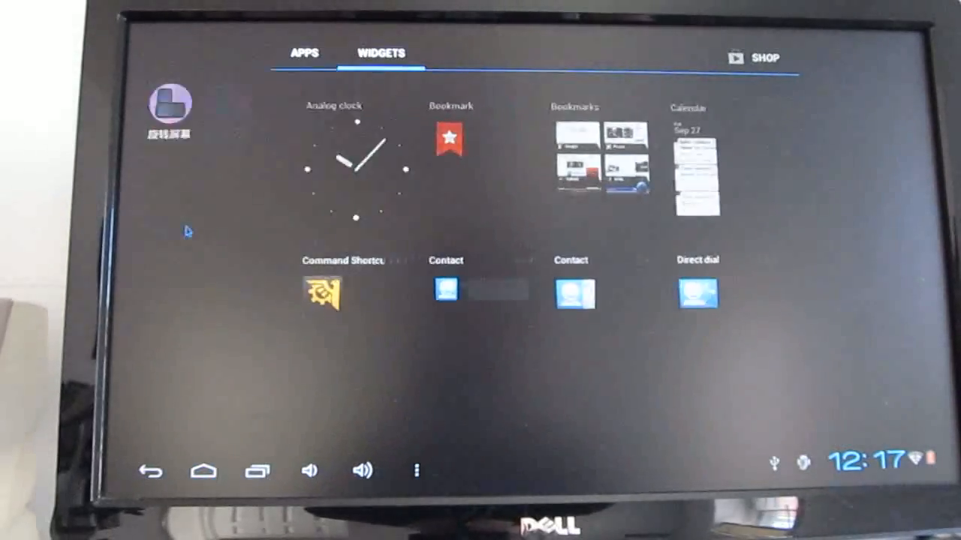
Step: Switch the app drawer to the APPS list, then go back to the home screen
{"action": "left_click", "coordinate": [303, 51]}
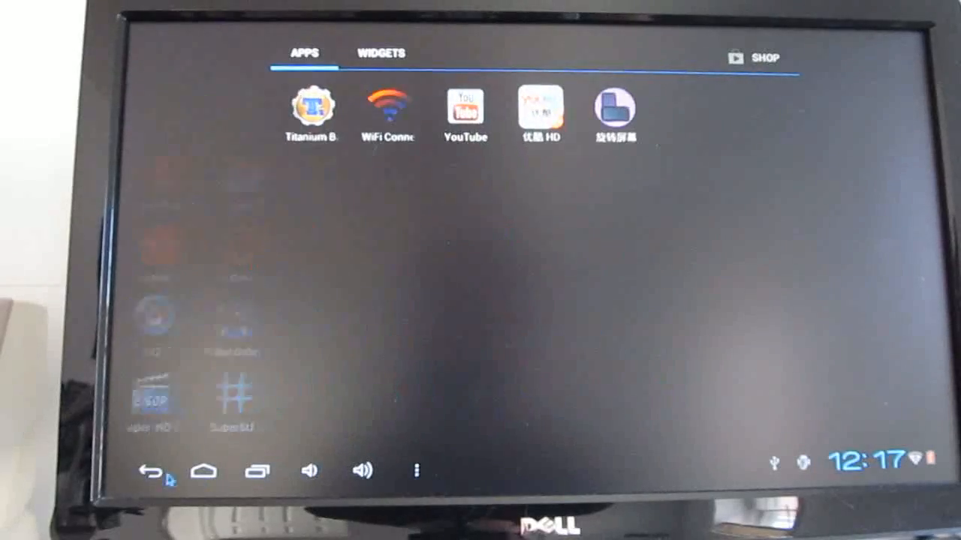
{"action": "left_click", "coordinate": [198, 471]}
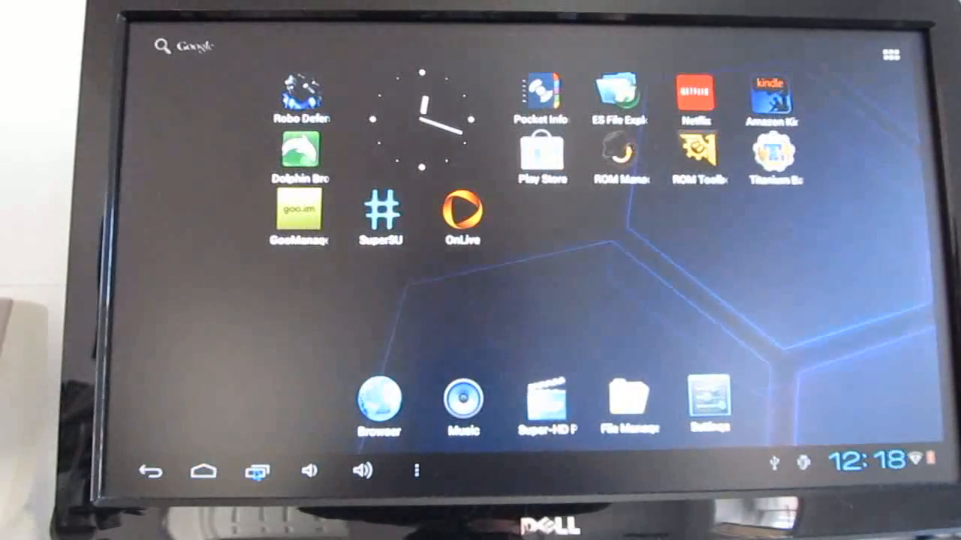